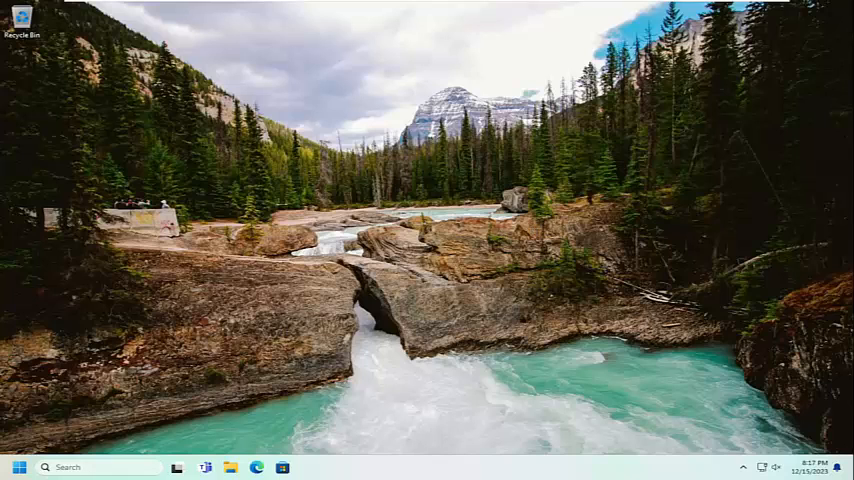
# - Search for 'services' and launch the Services console
pyautogui.write('services')
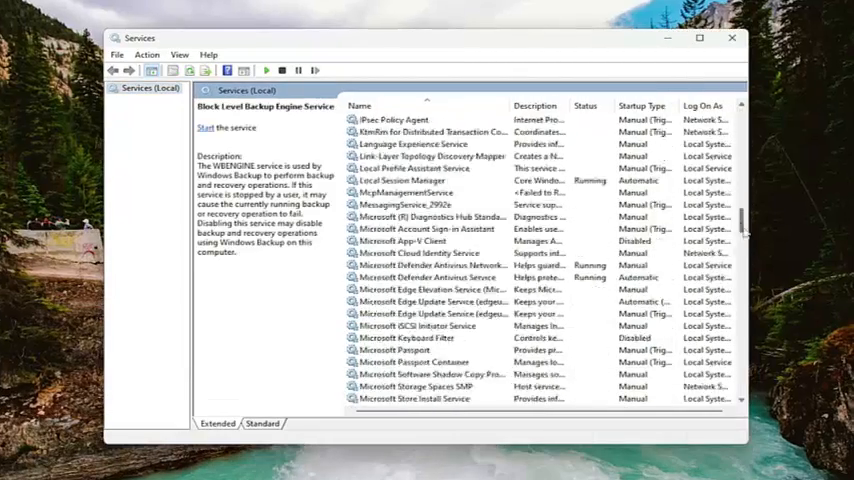
# - Start, stop and start the Windows Installer service again, then confirm with OK
pyautogui.scroll(-3)
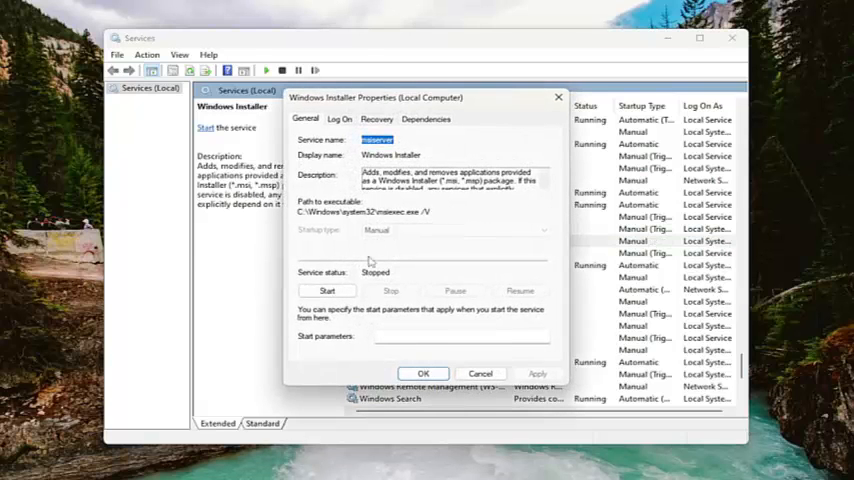
pyautogui.moveTo(328, 290)
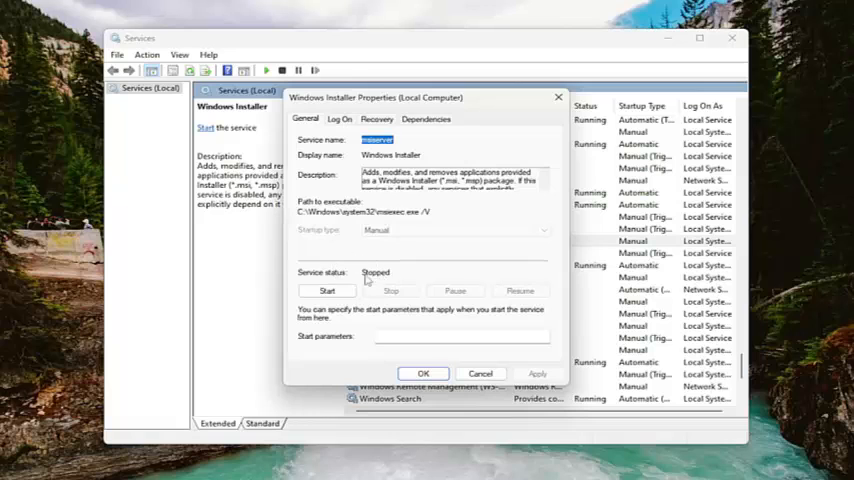
pyautogui.click(328, 292)
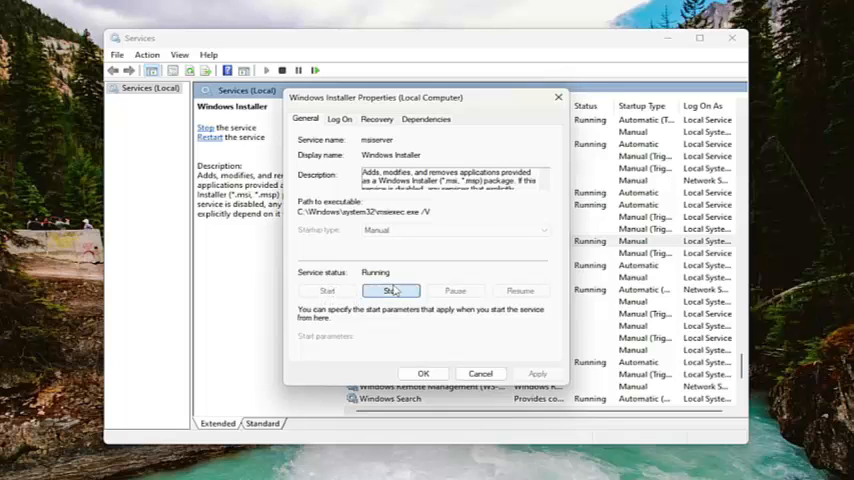
pyautogui.click(392, 290)
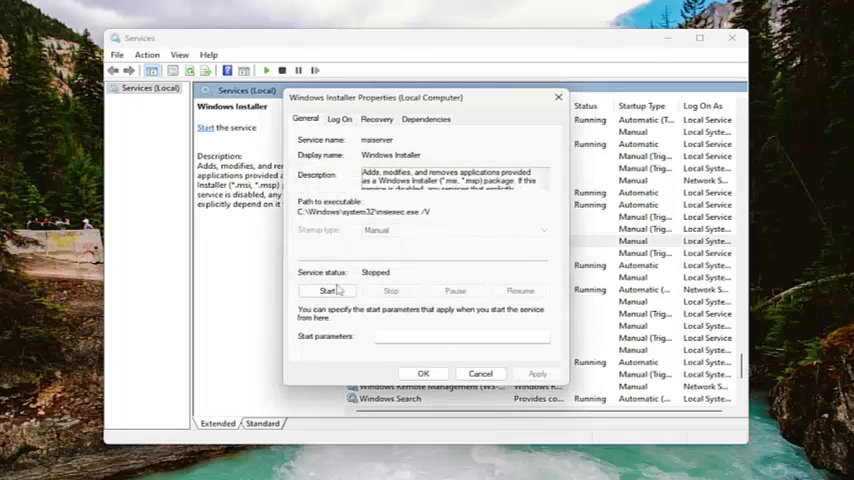
pyautogui.click(328, 290)
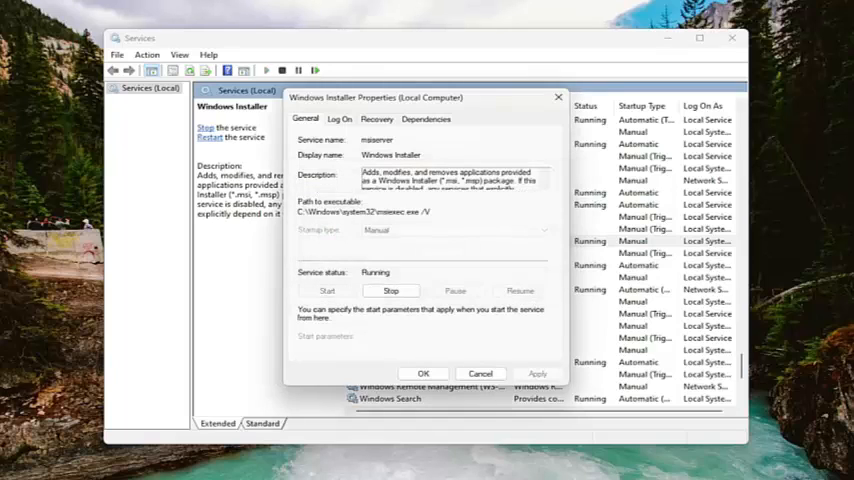
pyautogui.moveTo(370, 256)
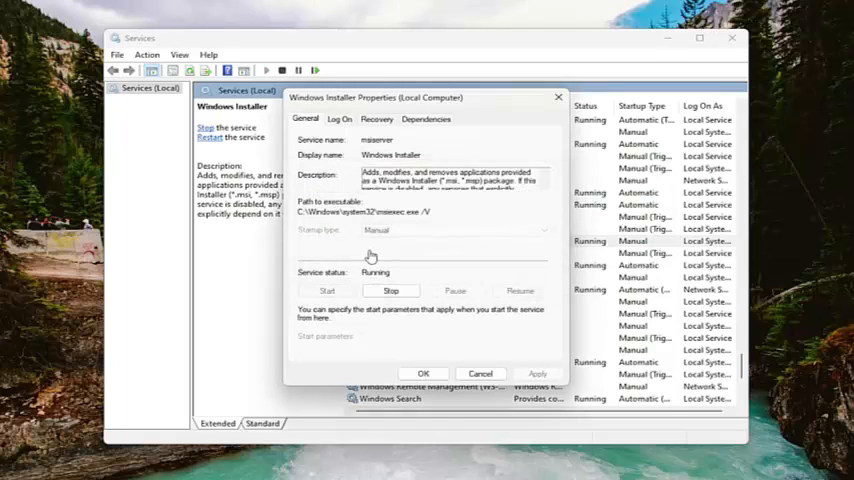
pyautogui.click(480, 372)
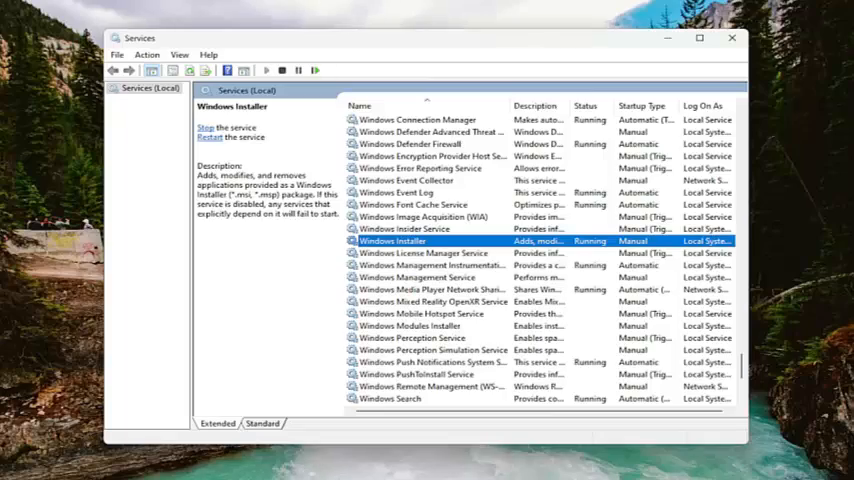
# - Search for 'cmd' and run Command Prompt as administrator
pyautogui.write('cmd')
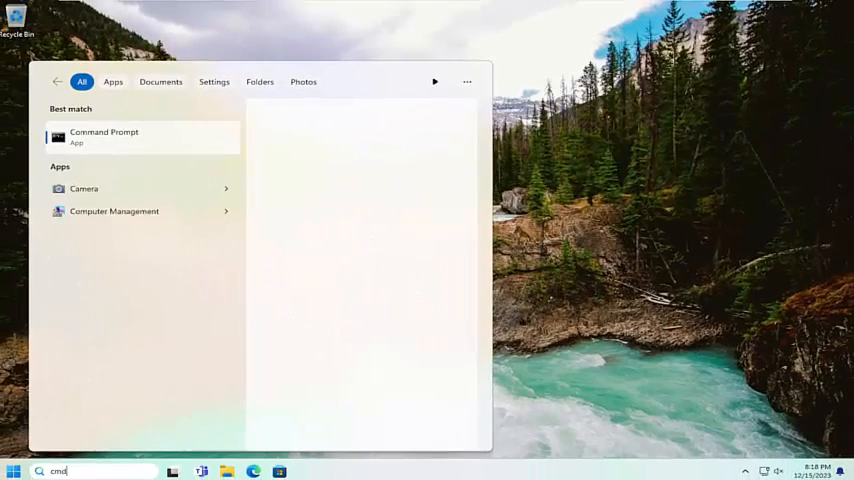
pyautogui.click(104, 136)
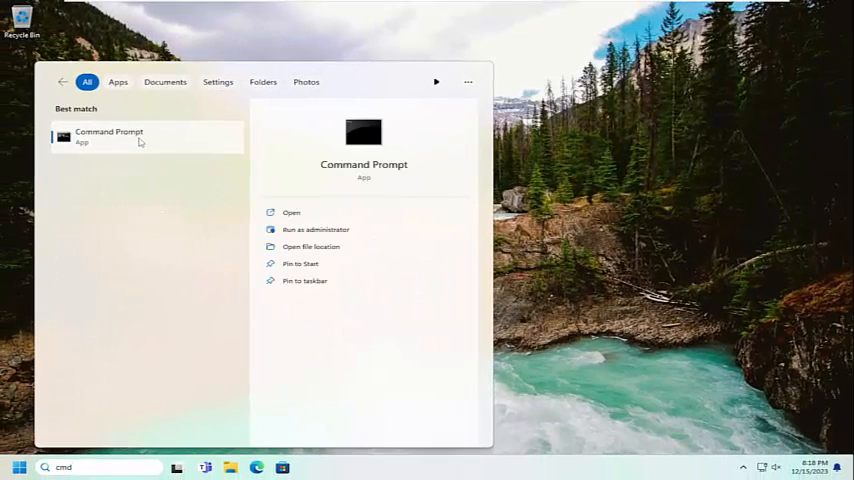
pyautogui.rightClick(108, 136)
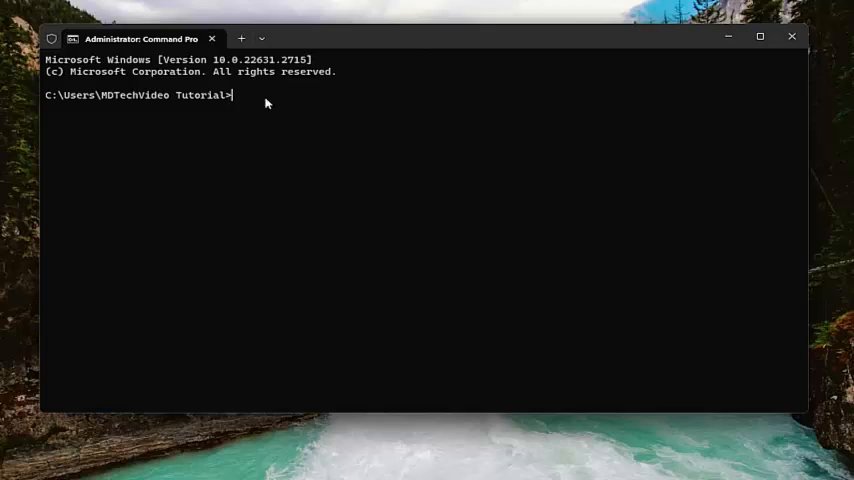
# - Run msiexec.exe /unregister and /regserver for %windir%\system32 and syswow64
pyautogui.write('%windir%\\system32\\msiexec.exe /unregister')
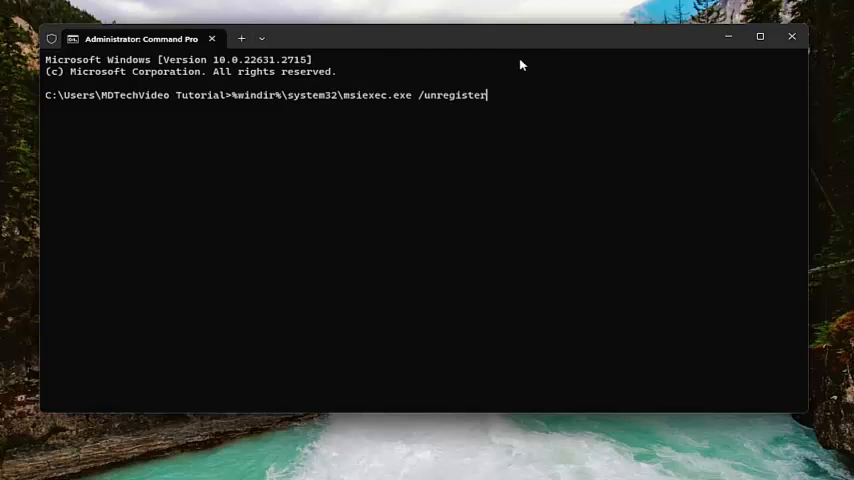
pyautogui.moveTo(196, 104)
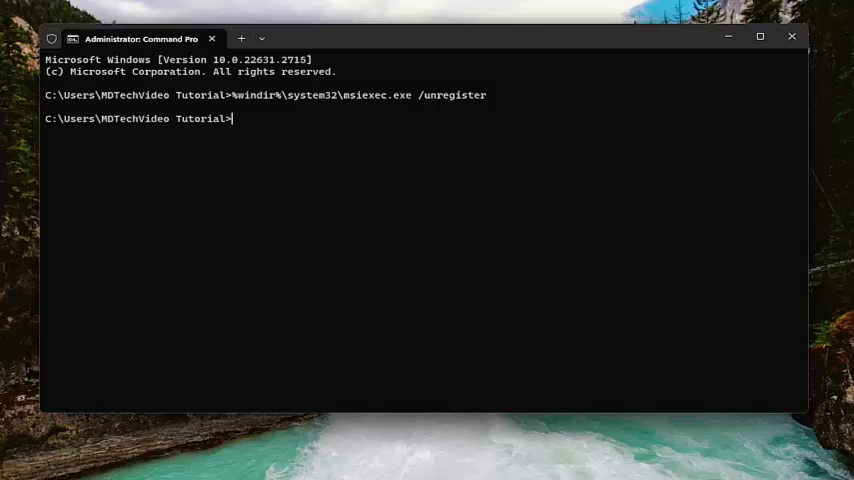
pyautogui.write('%windir%\\system32\\msiexec.exe /regserver')
pyautogui.write('%windir%\\syswow64\\msiexec.exe /unregister')
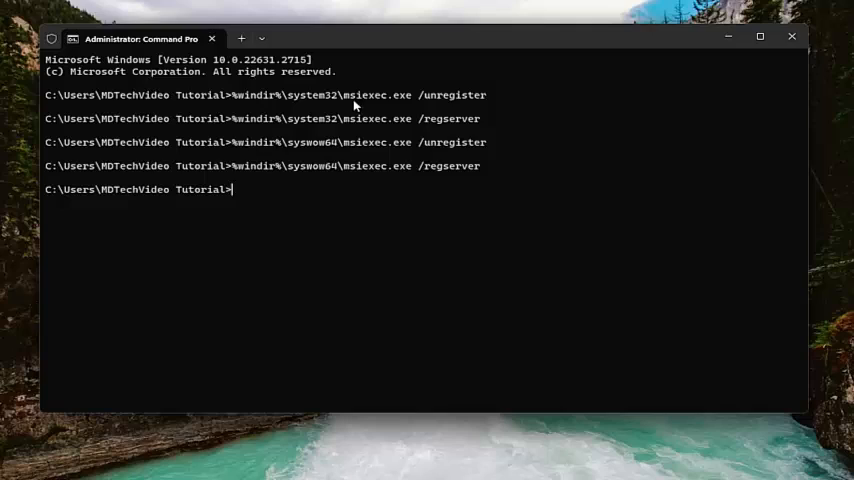
pyautogui.moveTo(252, 178)
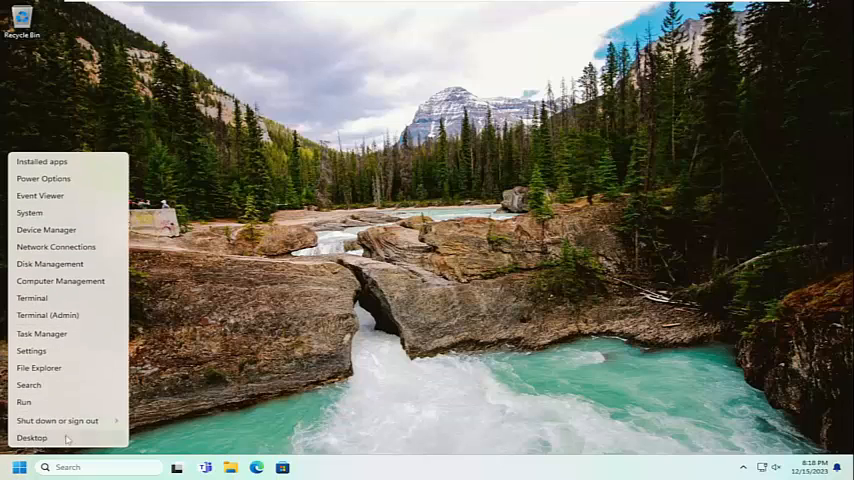
# - Restart the PC from the Start button's Shut down or sign out menu
pyautogui.click(58, 420)
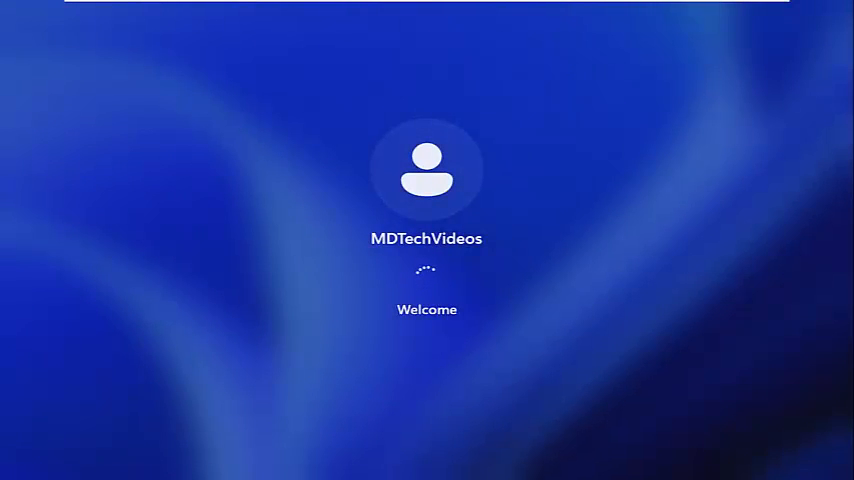